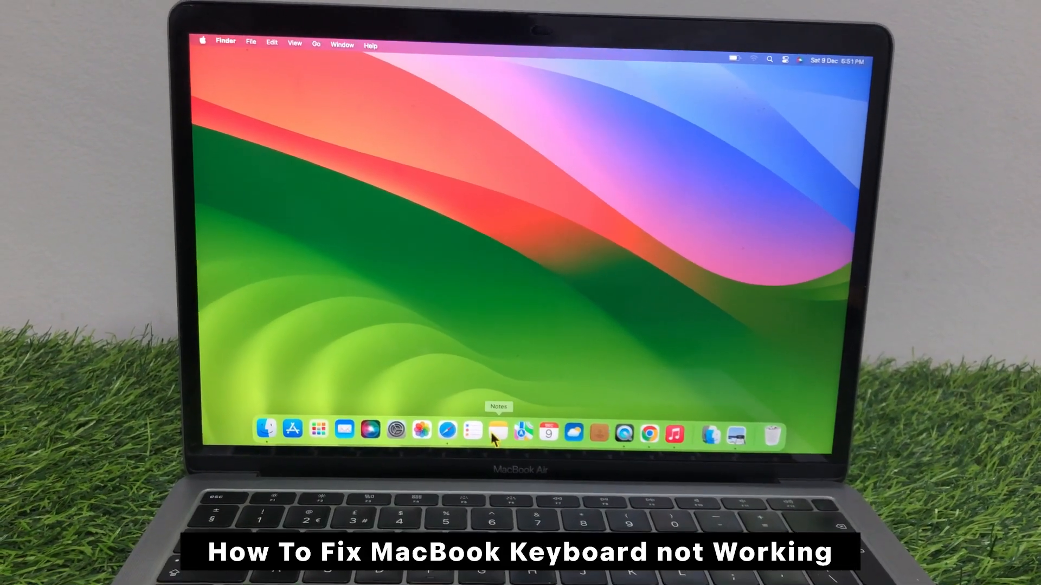
- Launch Notes from the Dock to view the 'How To Fix MacBook Keyboard not Working' note
click(499, 430)
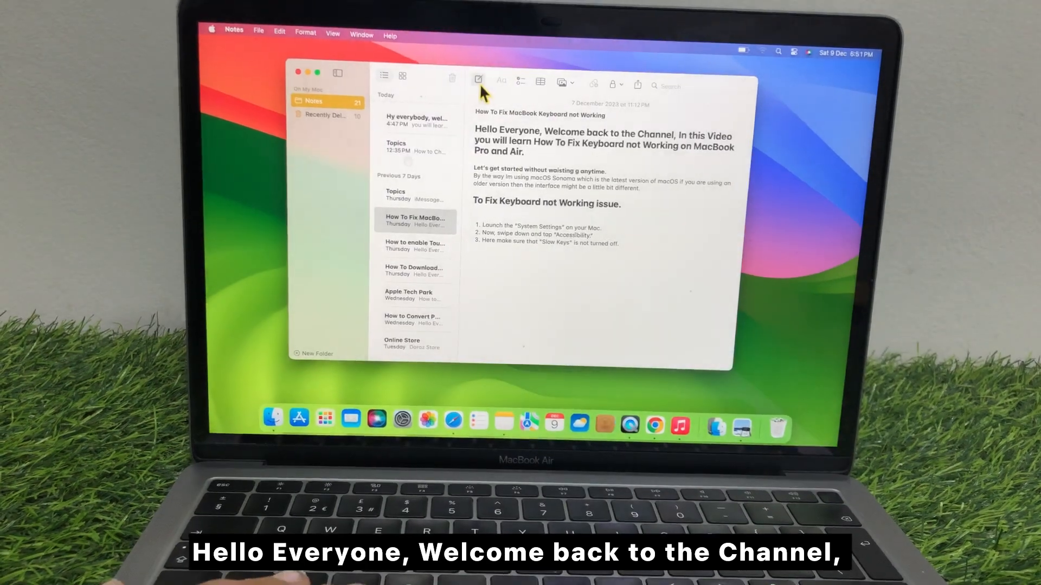
- Create a new empty note at the top of the Today list
click(478, 79)
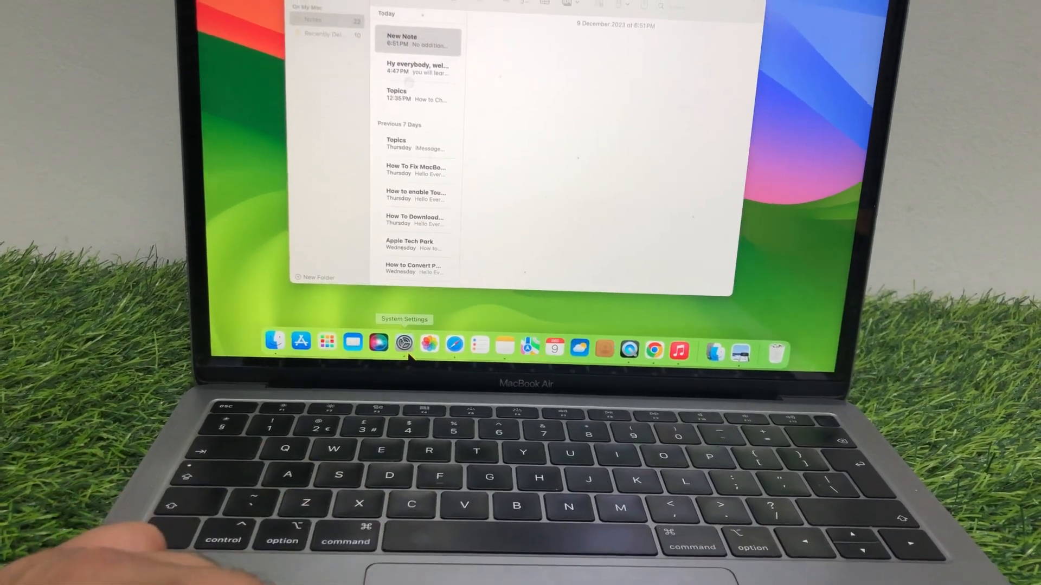
- Launch System Settings and go to the Accessibility page with the Motor section visible
click(403, 344)
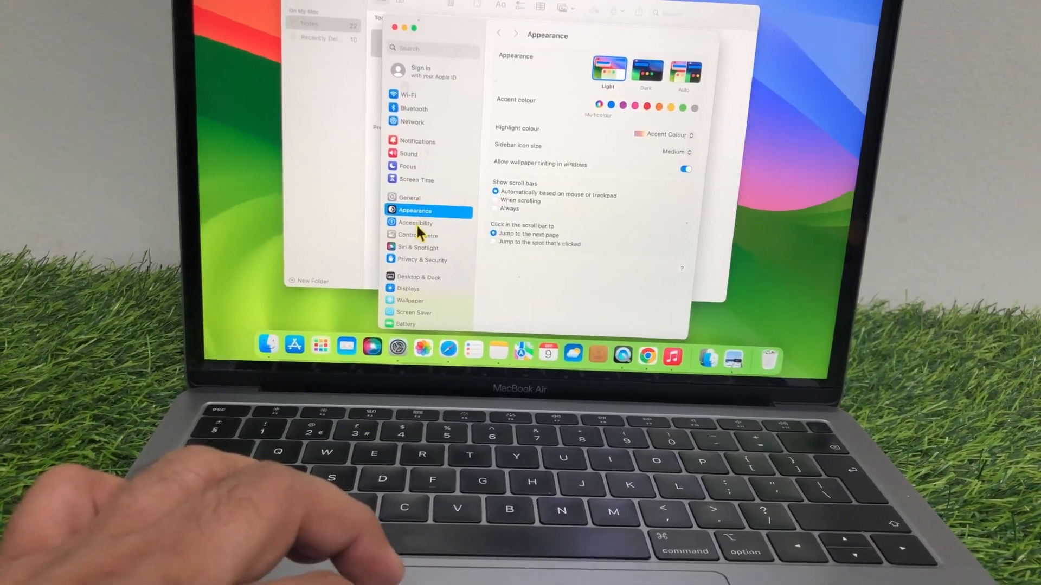
click(416, 223)
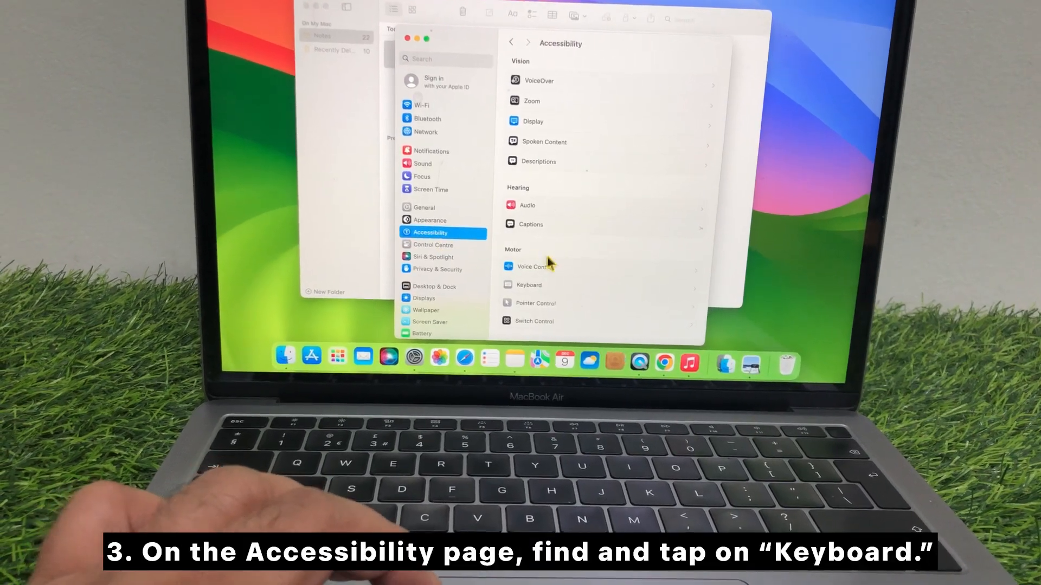
scroll(down, 3)
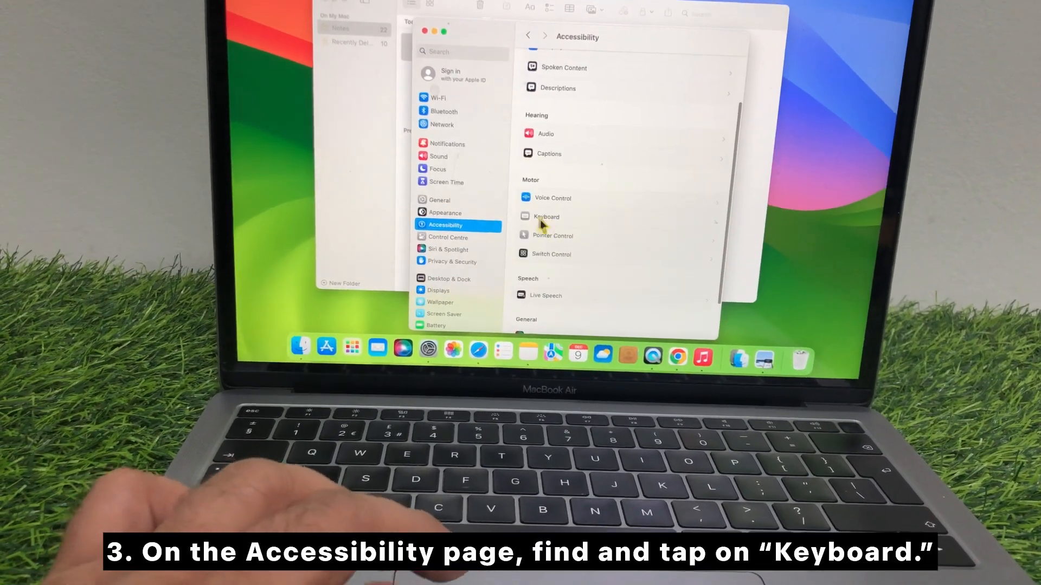
- Switch Slow Keys off under Accessibility > Keyboard and return to the blank note
click(546, 217)
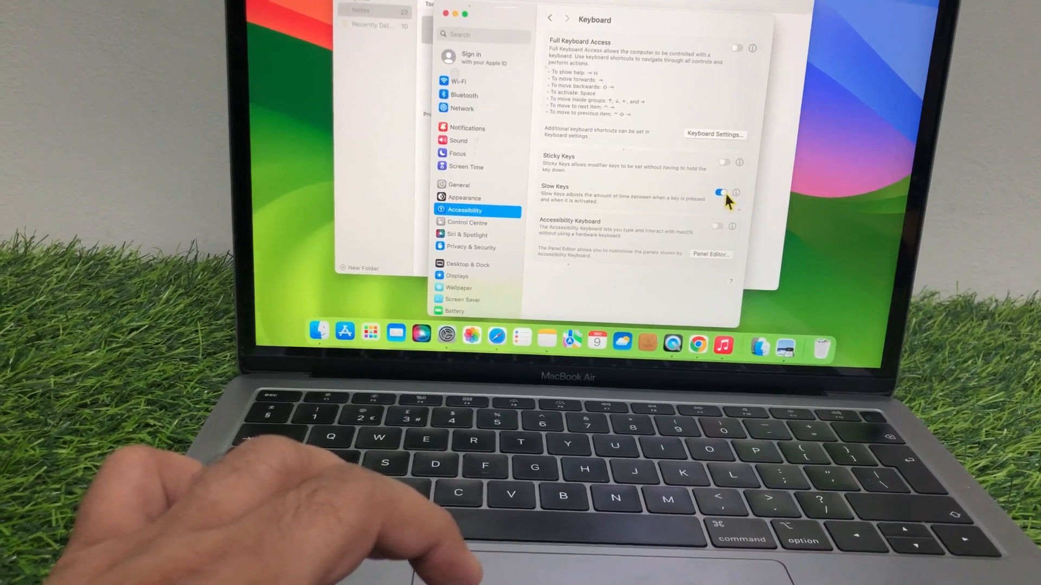
click(722, 193)
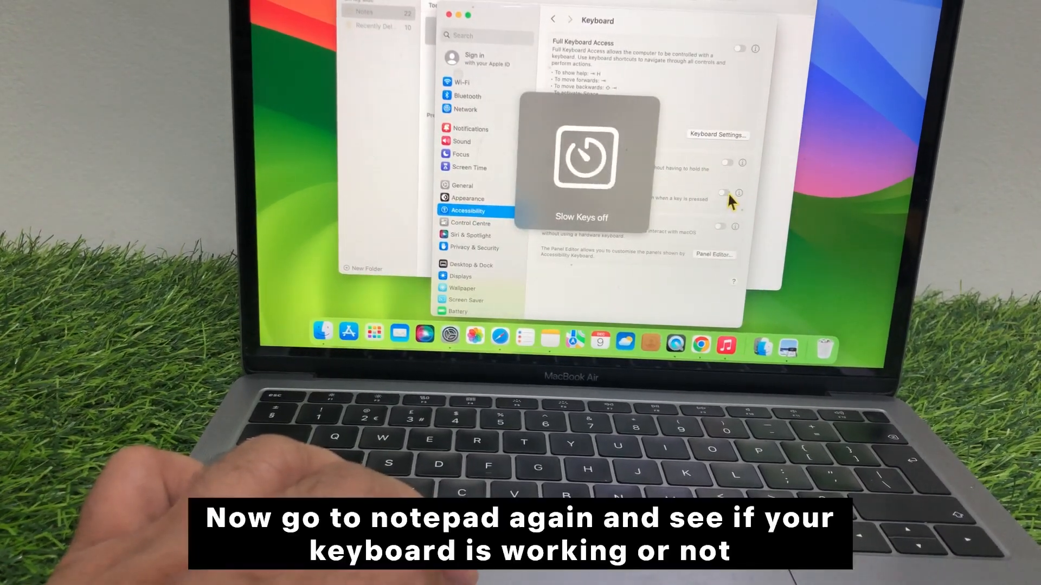
click(727, 193)
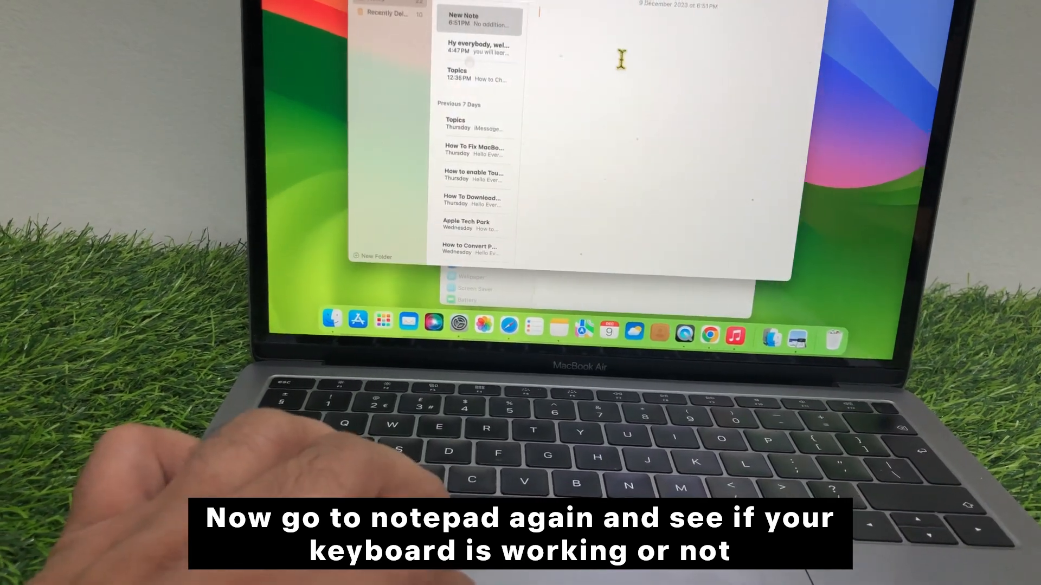
- Type test letters 'ddff', 'hhhhhhh', 'bvefvsdvdfbfd' to confirm the keyboard works again
text(ddfff)
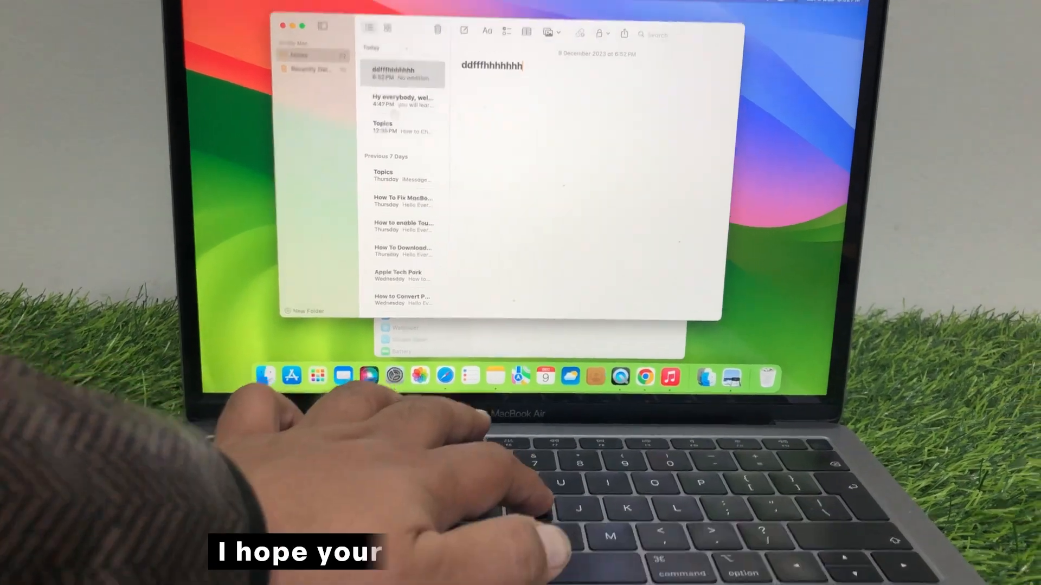
text(hhhhhhhhm)
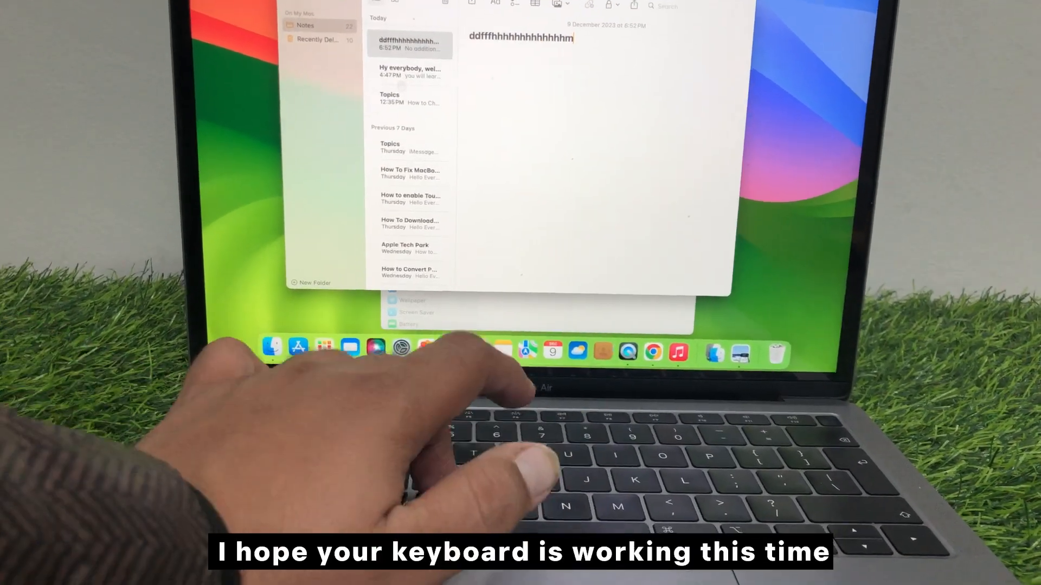
text(bvefvsdvdfbfd)
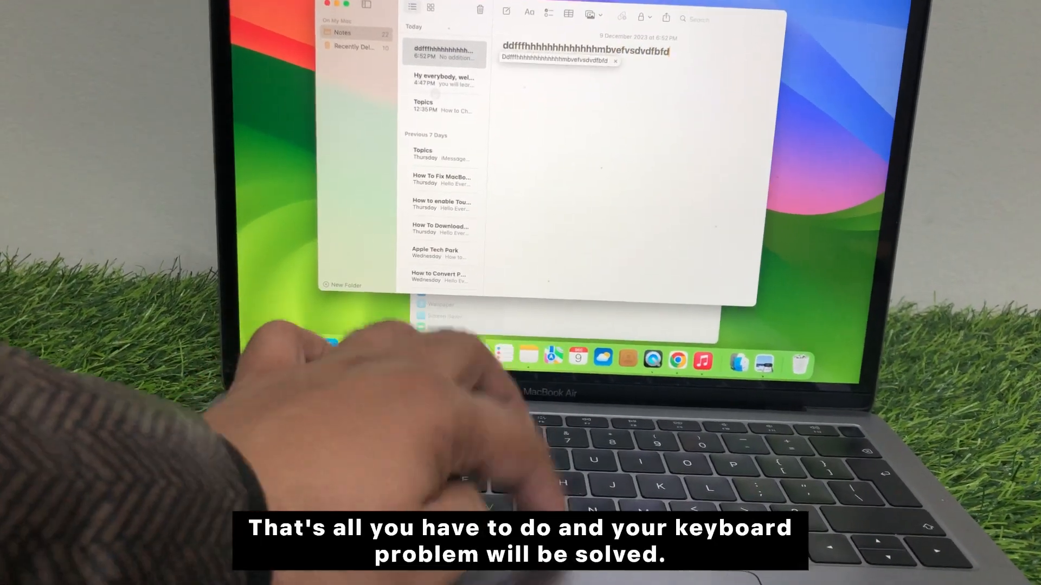